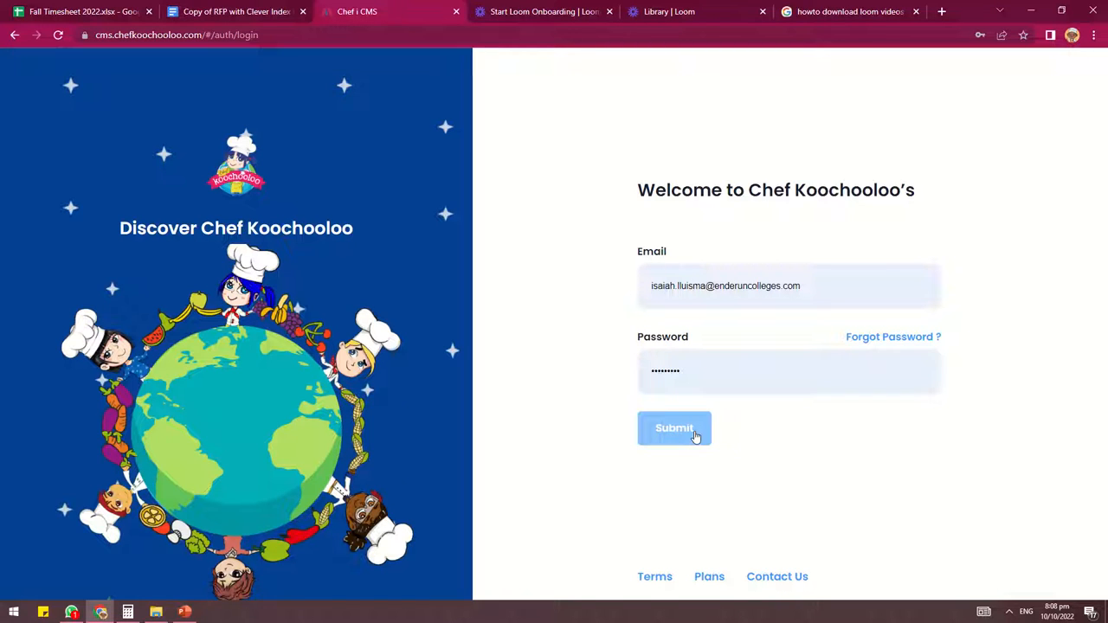
- Submit the login form and land on the CMS welcome dashboard
left_click(674, 428)
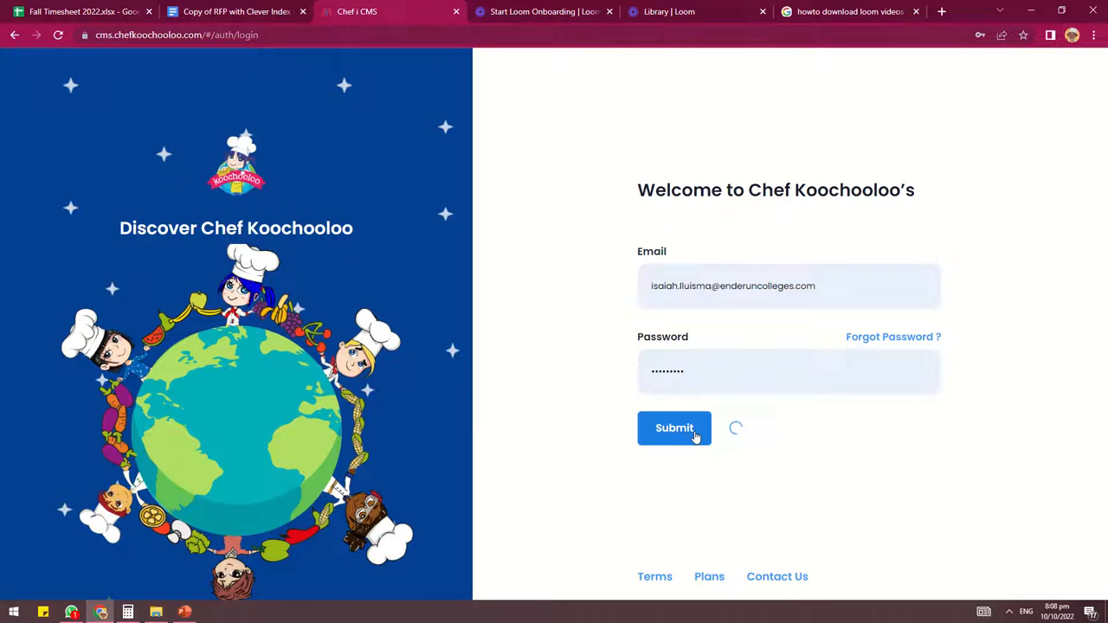
left_click(674, 428)
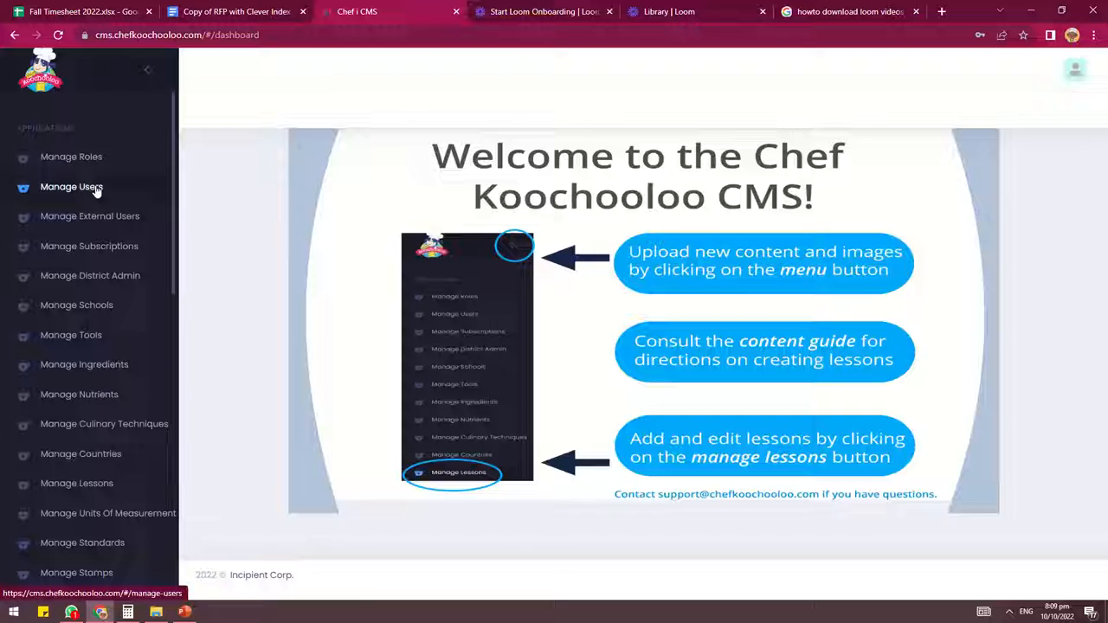
left_click(71, 186)
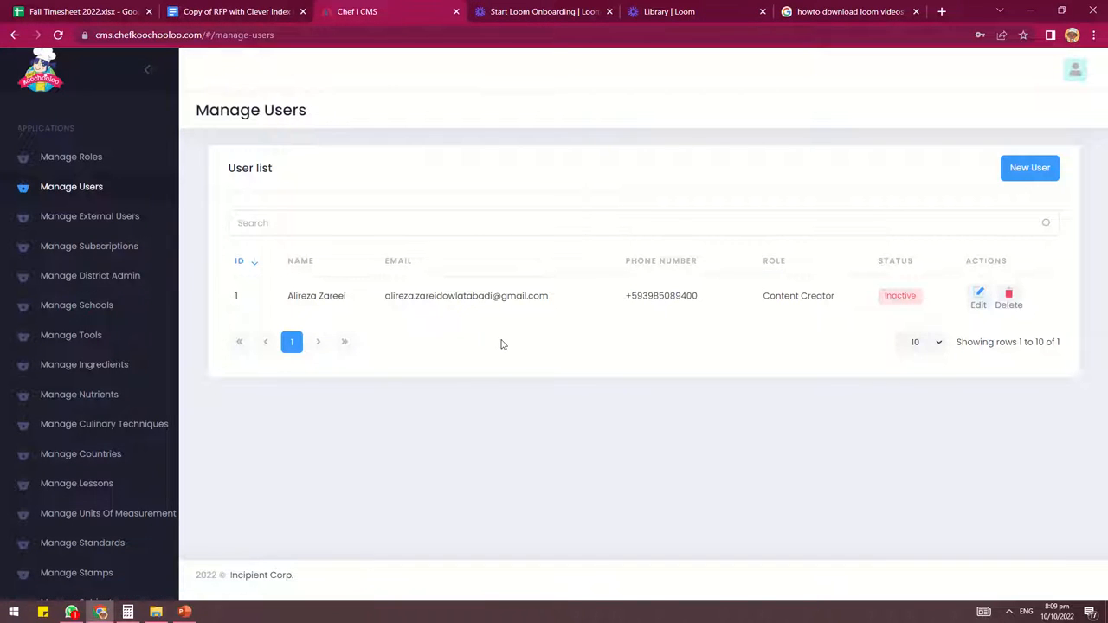
mouse_move(870, 321)
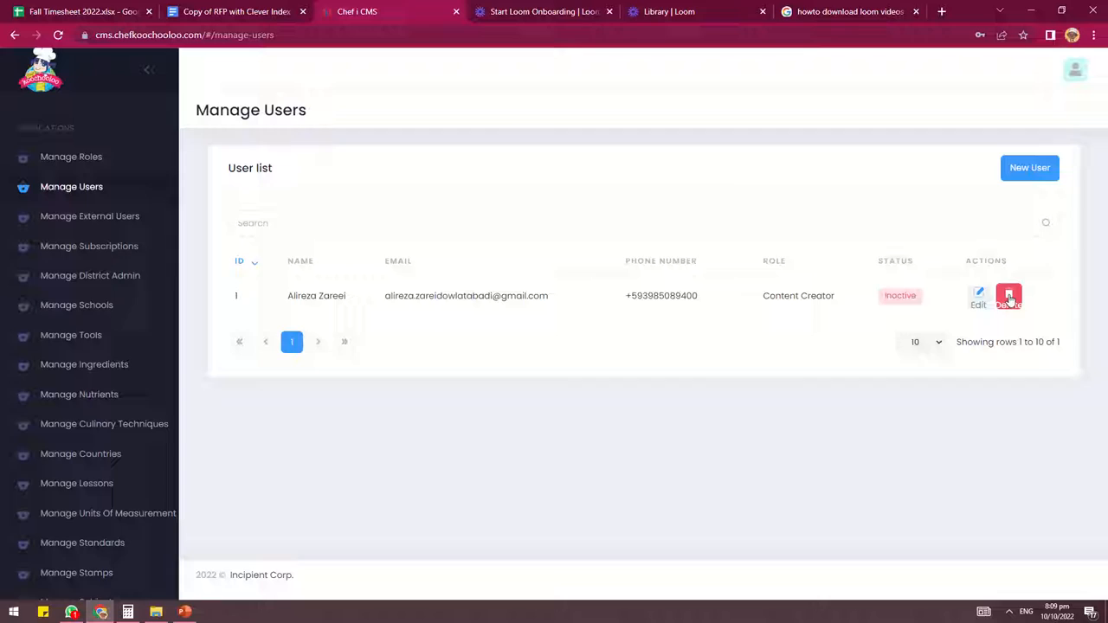
left_click(1008, 295)
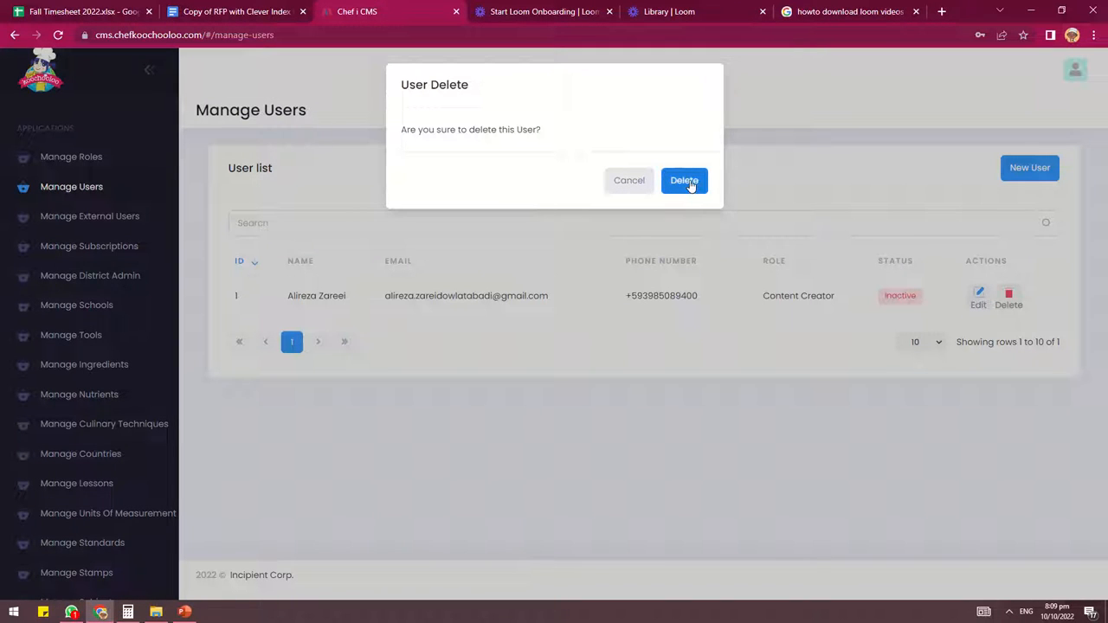
left_click(684, 180)
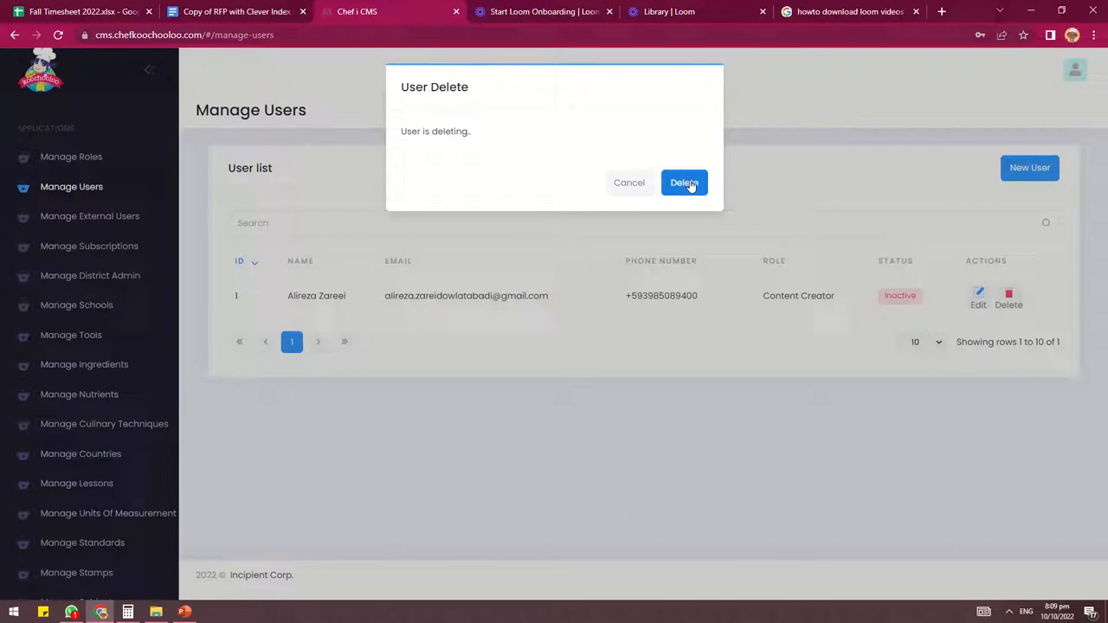
left_click(683, 182)
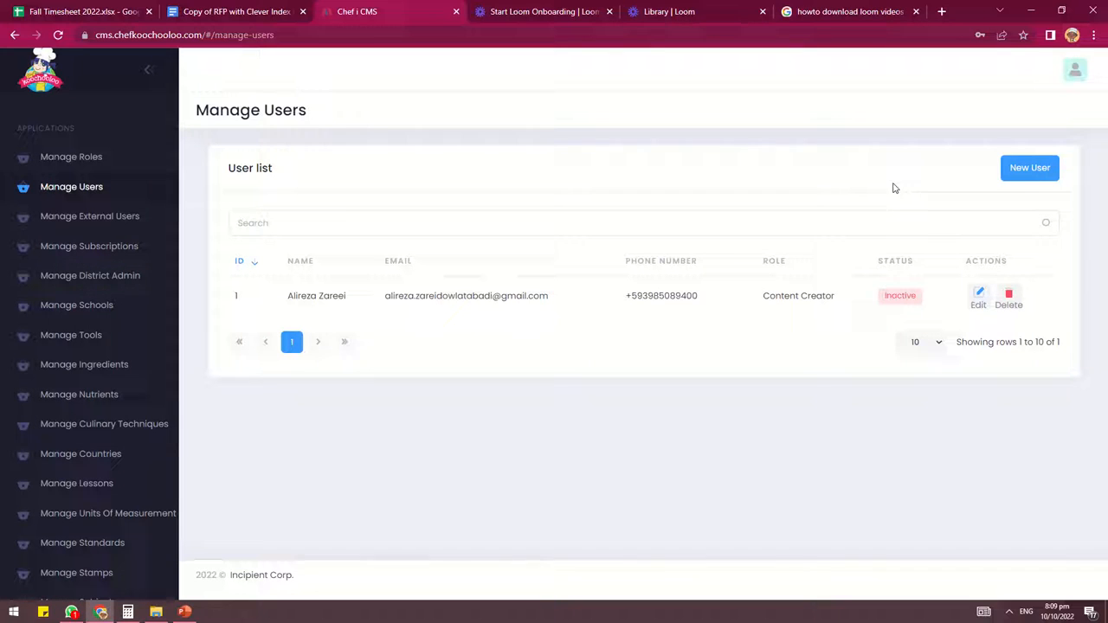
left_click(978, 293)
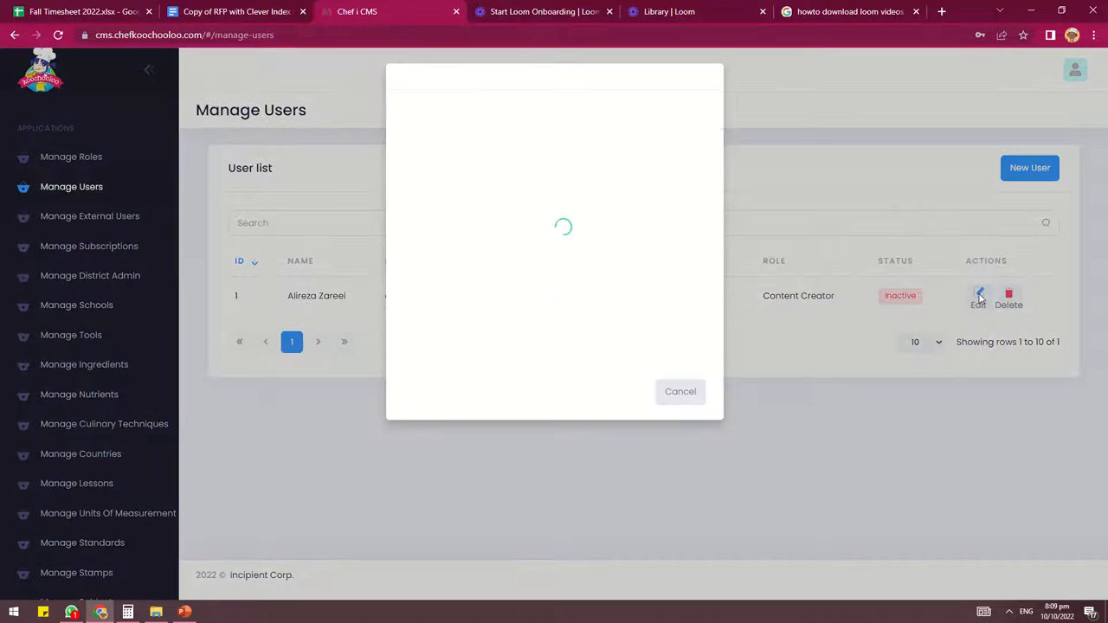
left_click(979, 293)
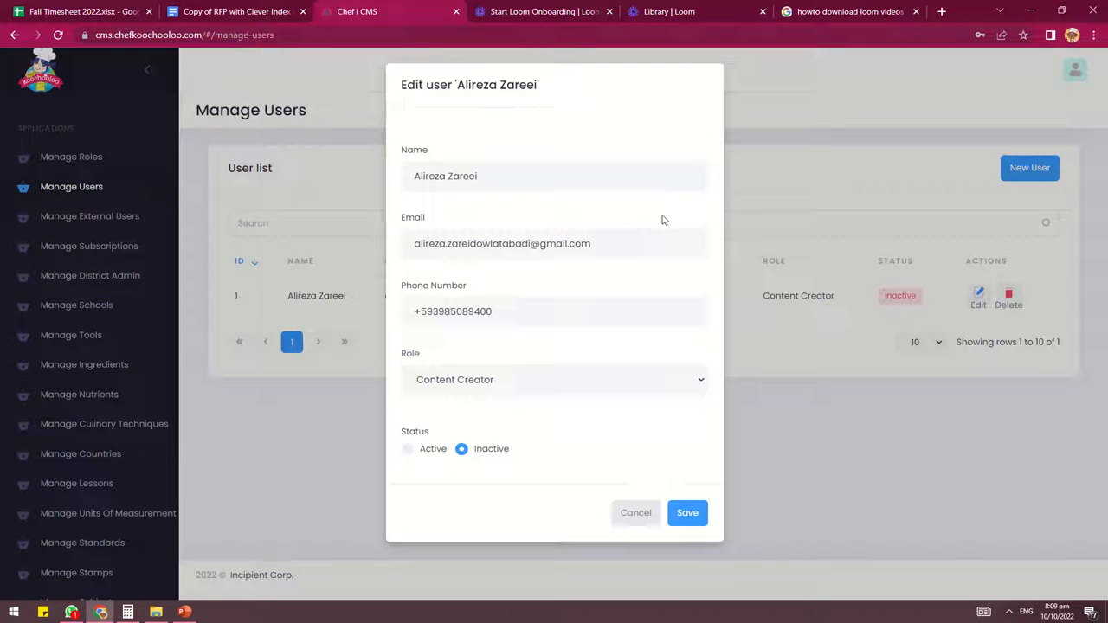
left_click(407, 448)
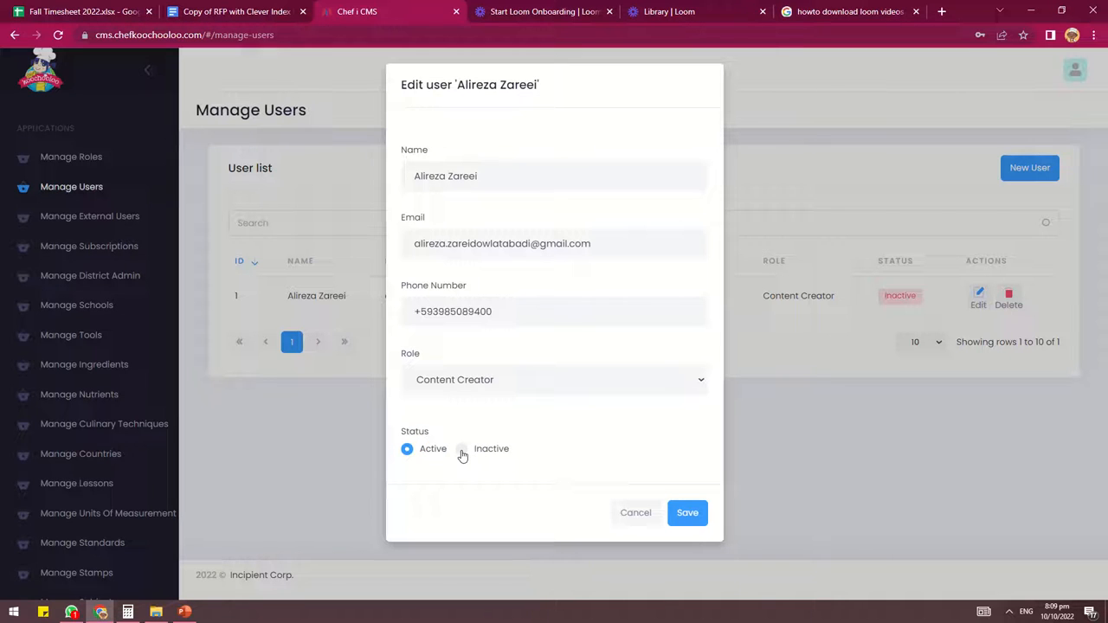
left_click(461, 448)
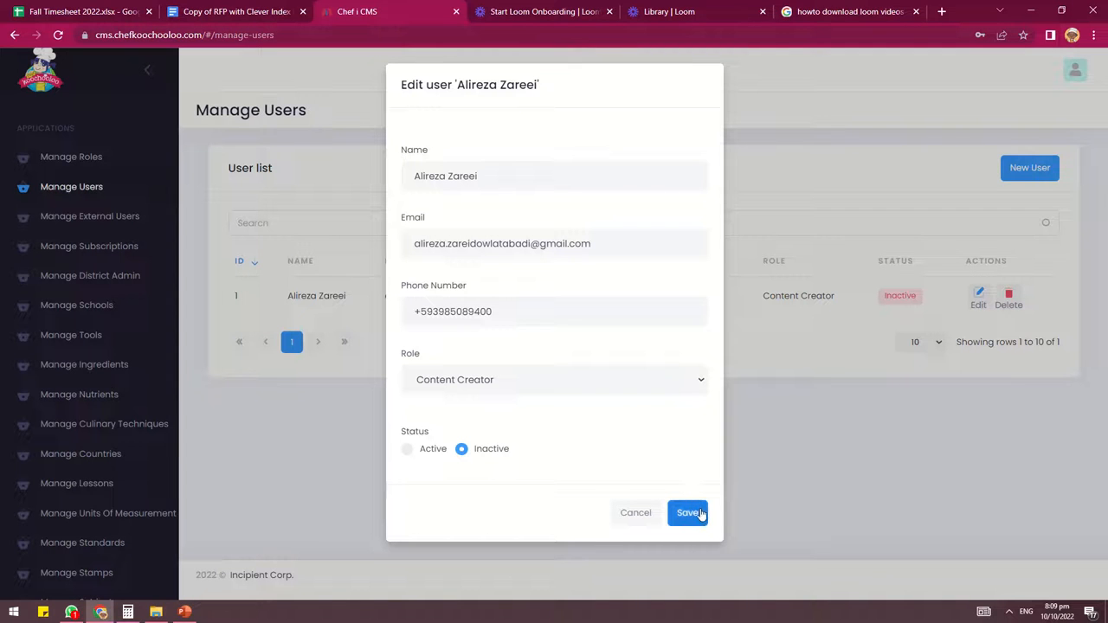
left_click(688, 512)
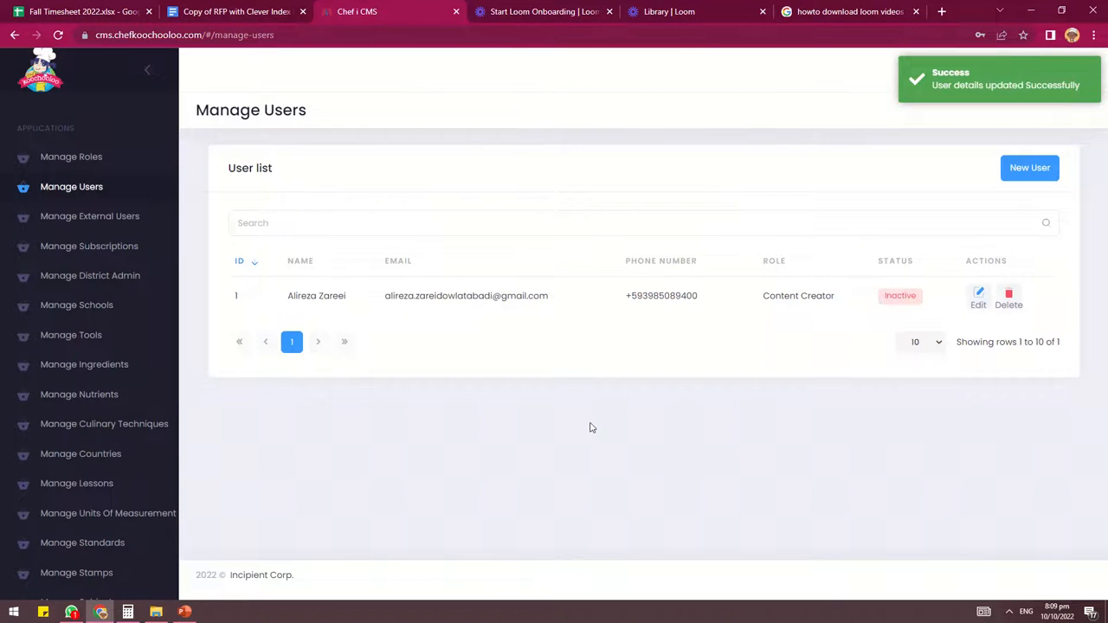
mouse_move(507, 367)
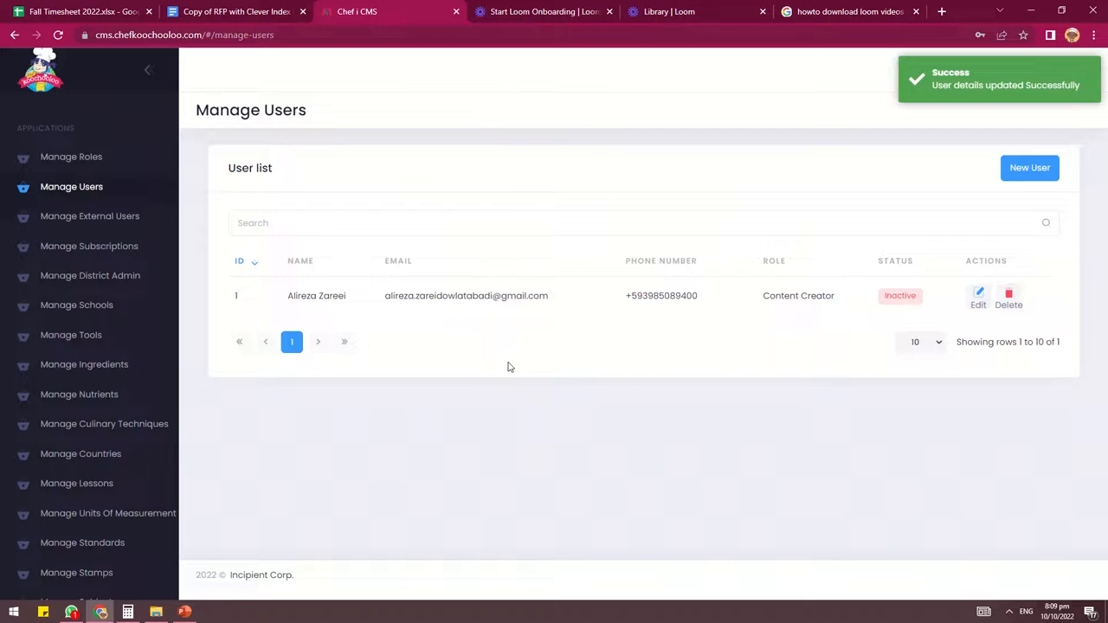